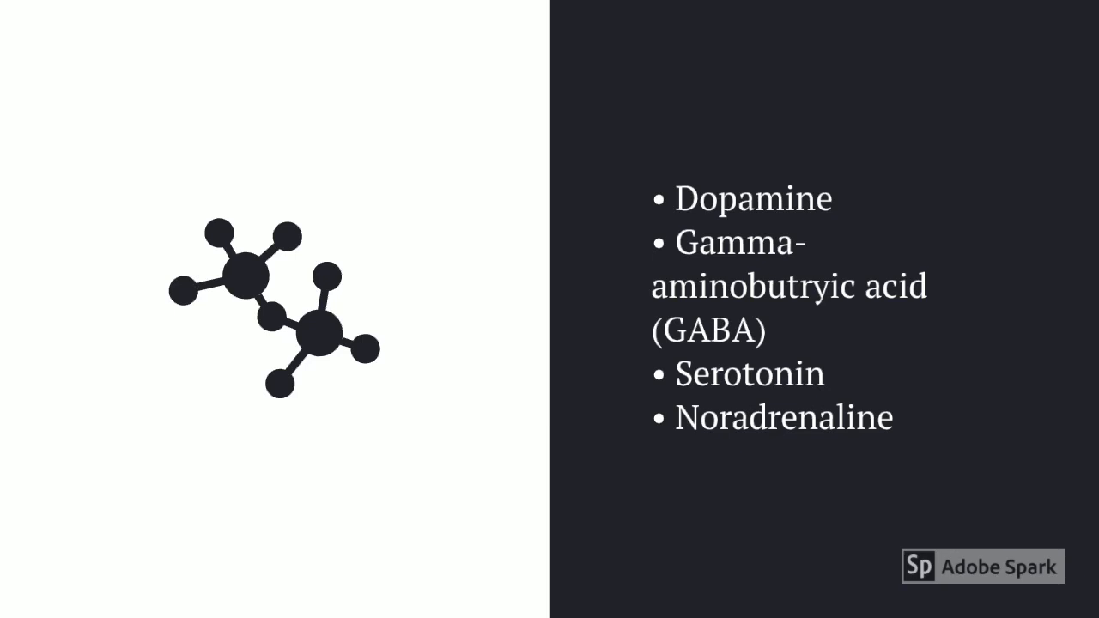
Advance to the slide on how CNS neurons let the brain communicate with body systems
{"action": "key", "text": "Right"}
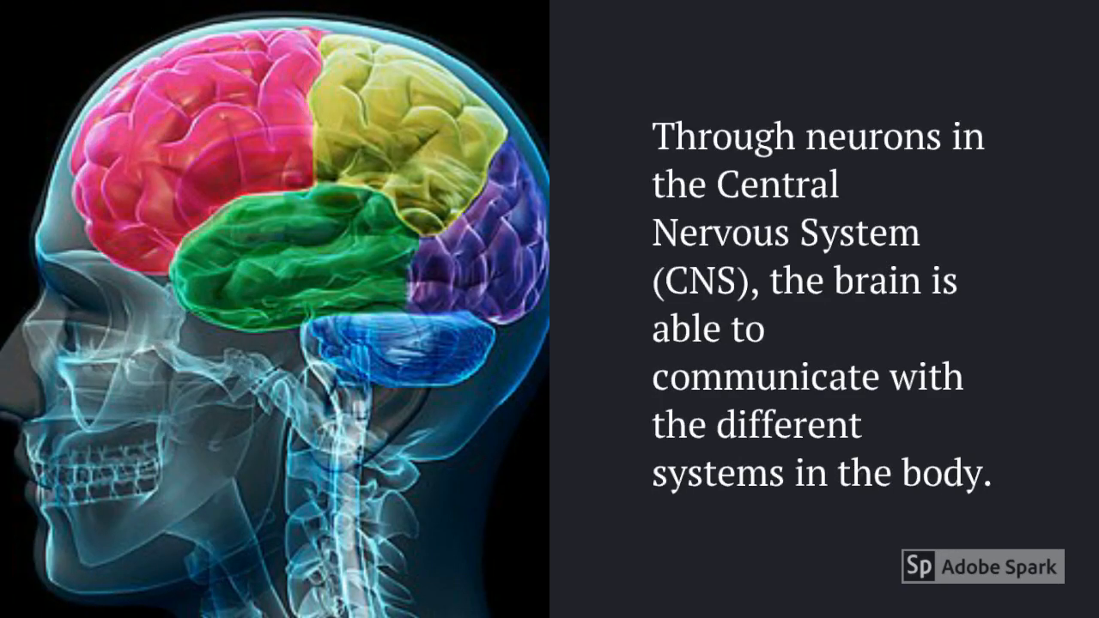